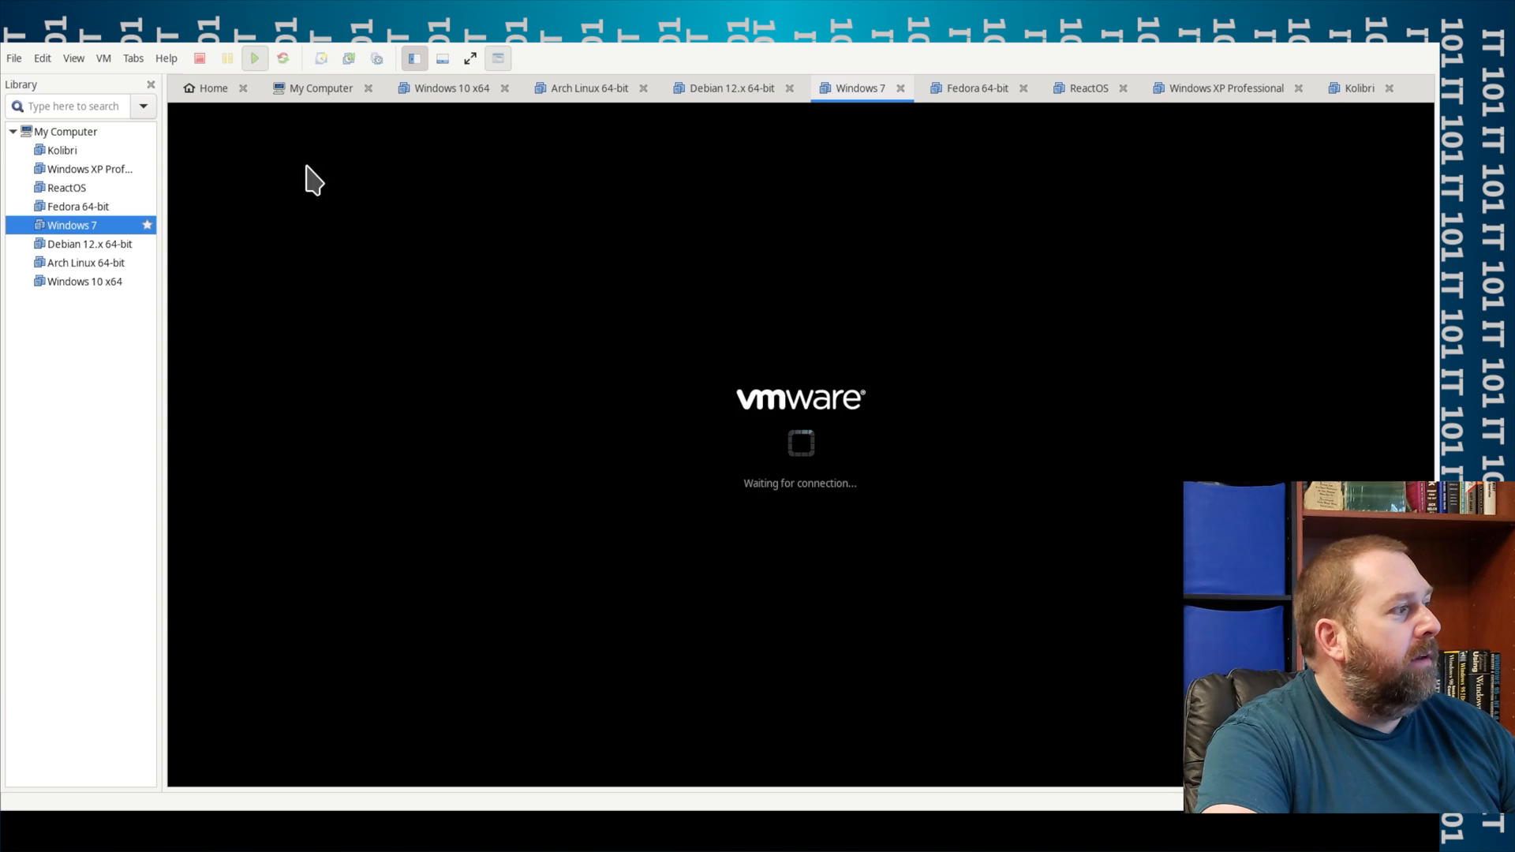
mouse_move(830, 518)
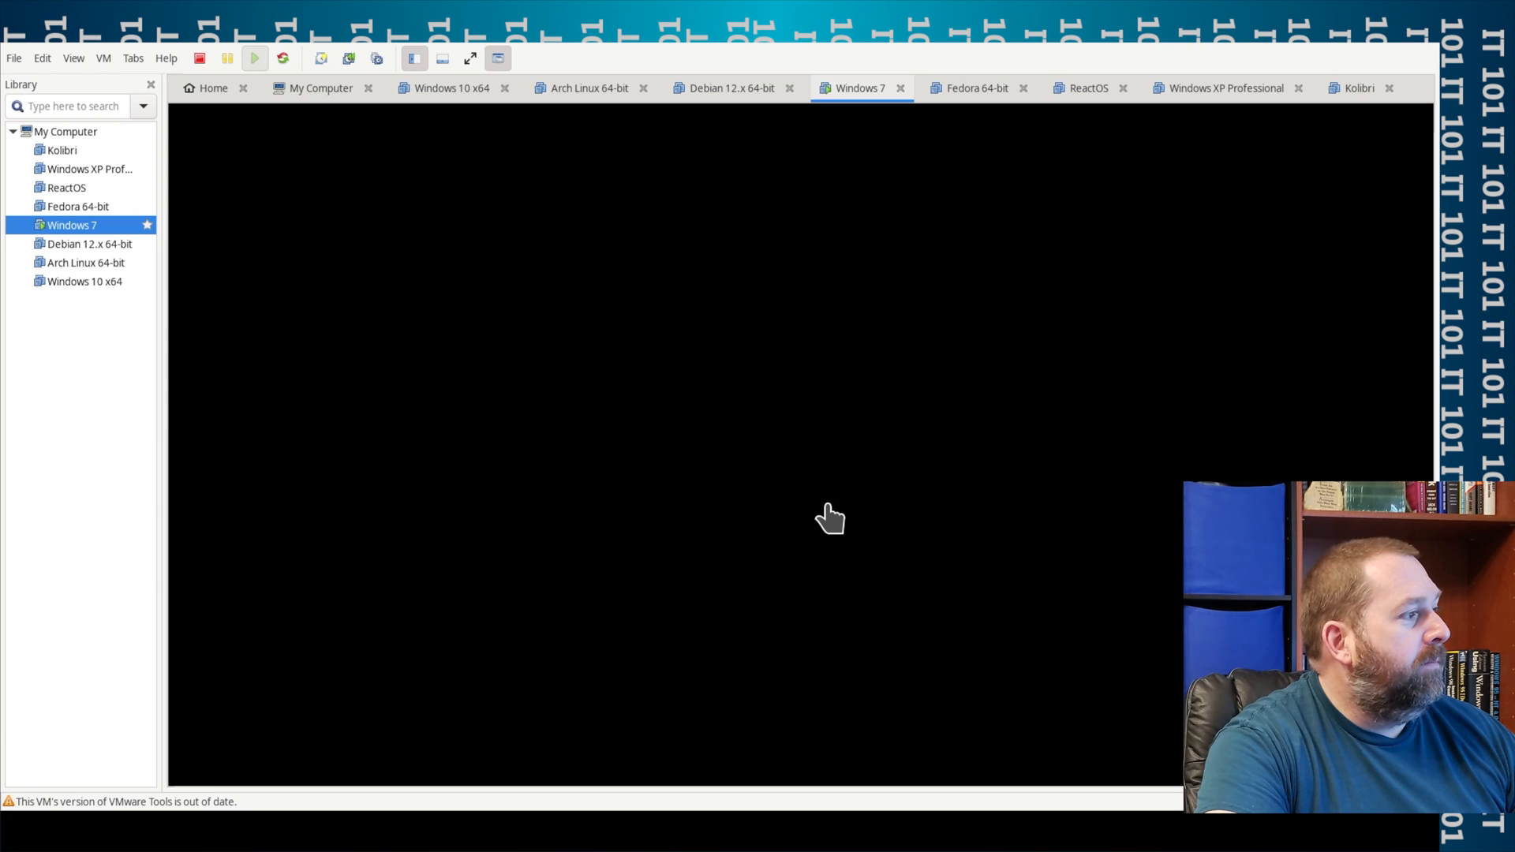
Step: Focus the Windows 7 virtual machine display as it boots to the Welcome screen
click(75, 60)
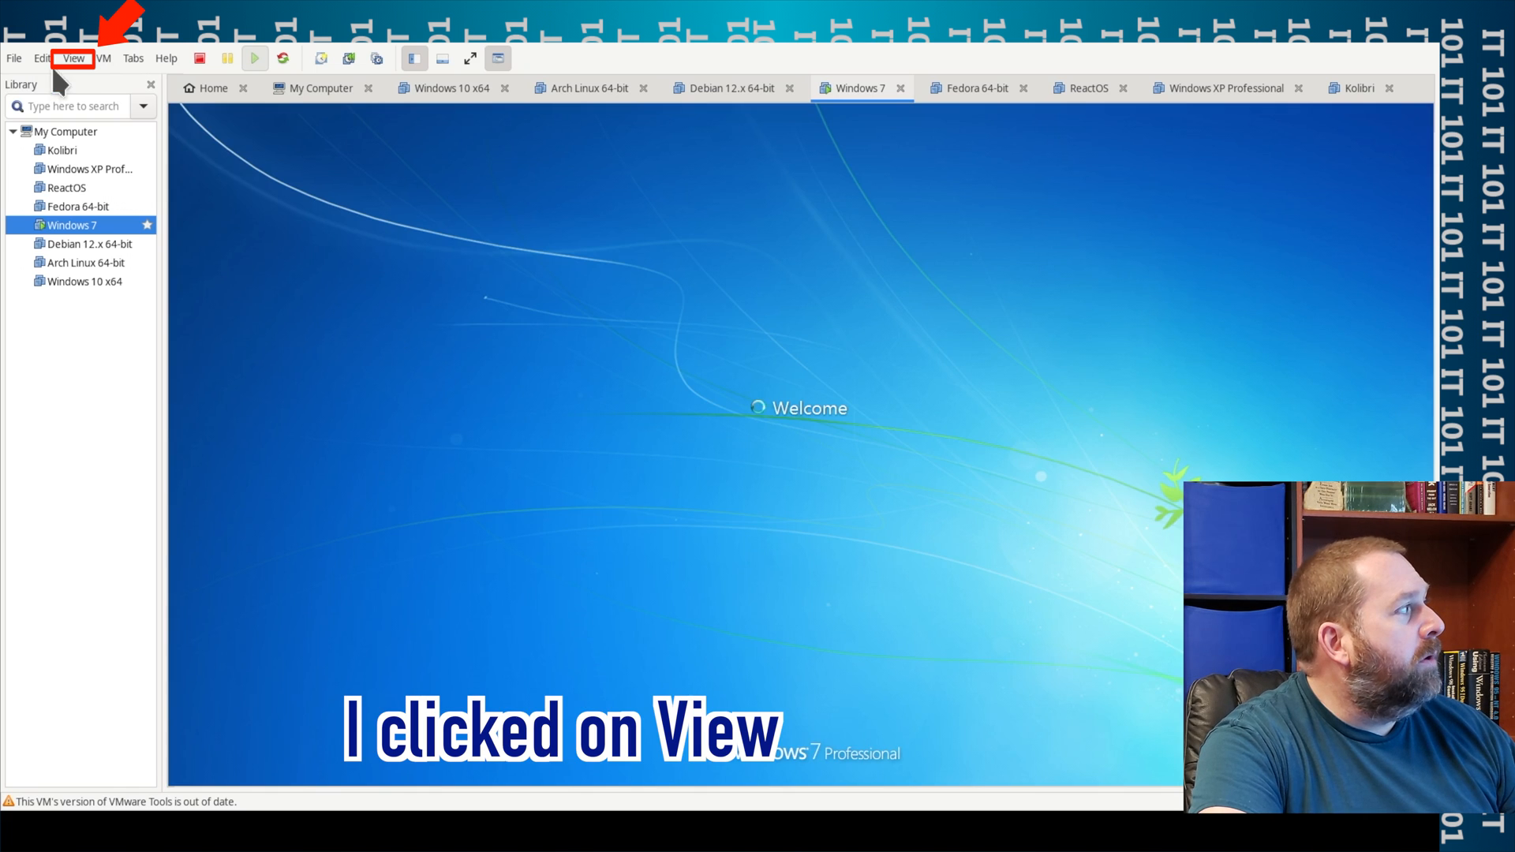
Step: Switch the Windows 7 VM to full screen via View and return to its tab
click(76, 57)
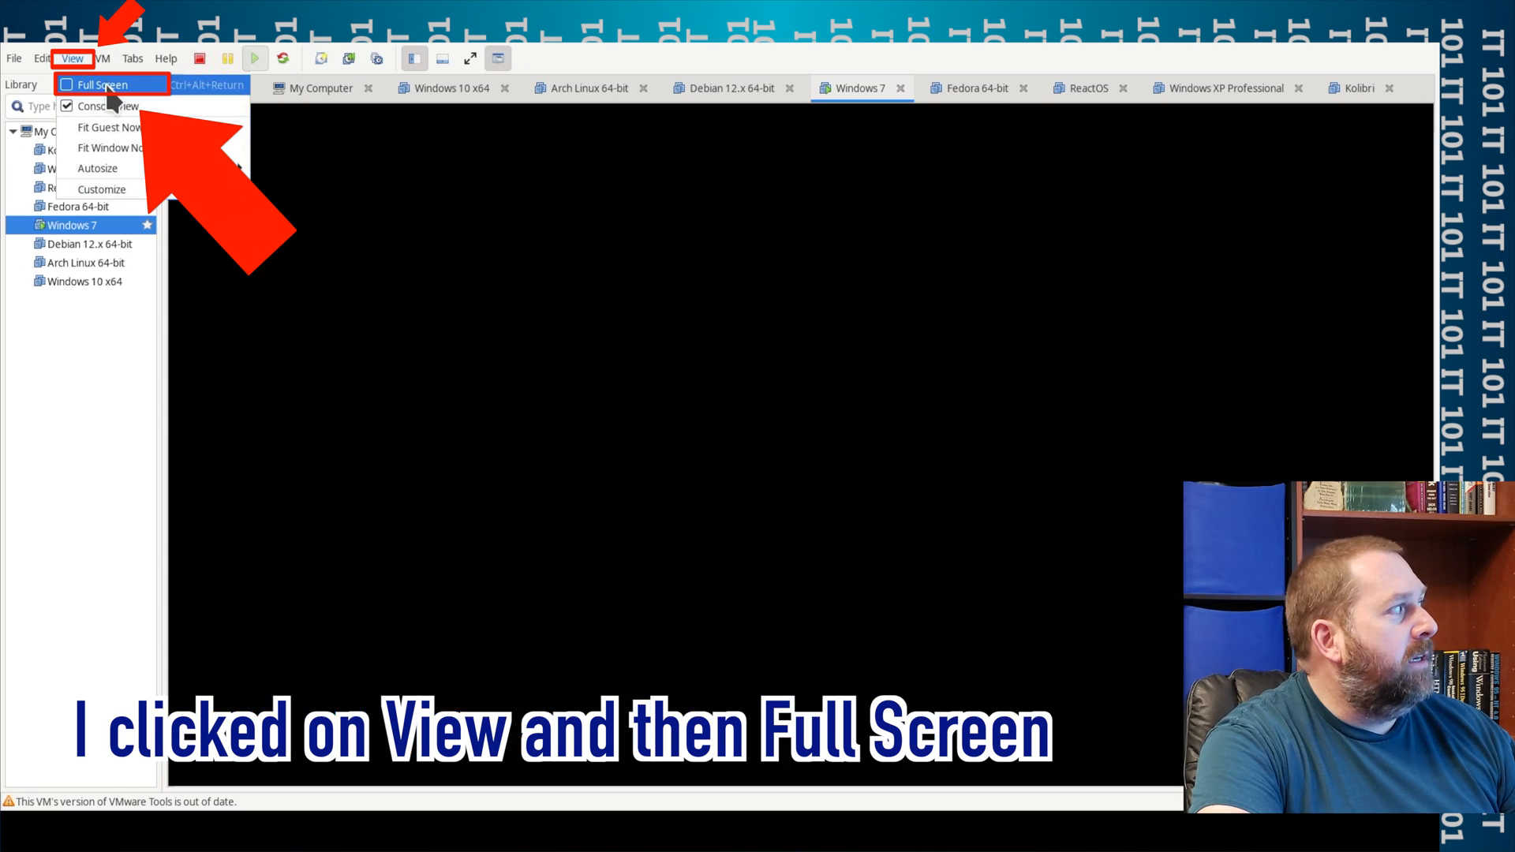
click(101, 84)
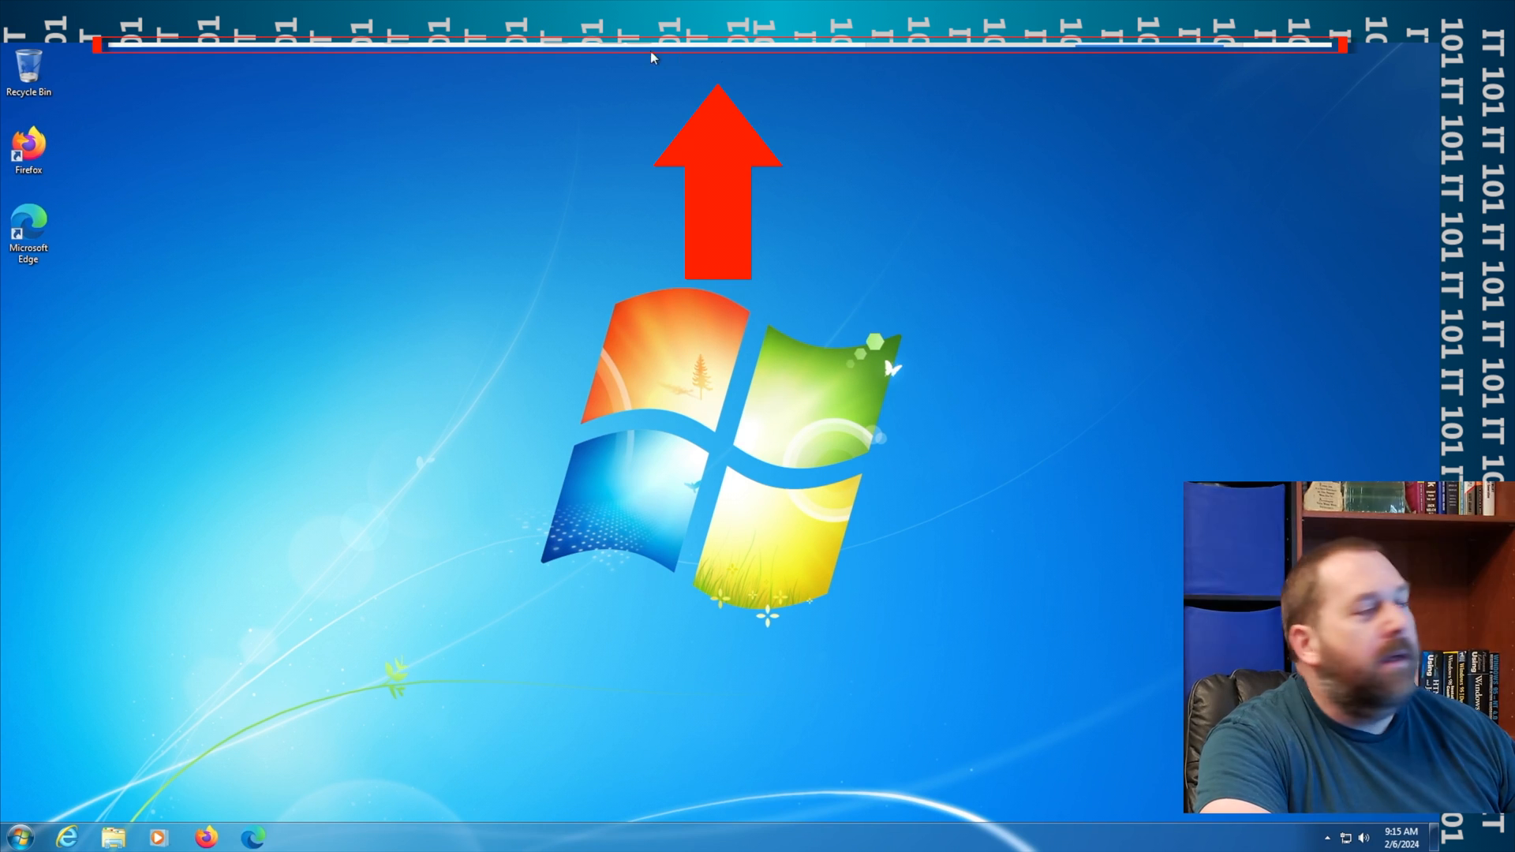
mouse_move(797, 91)
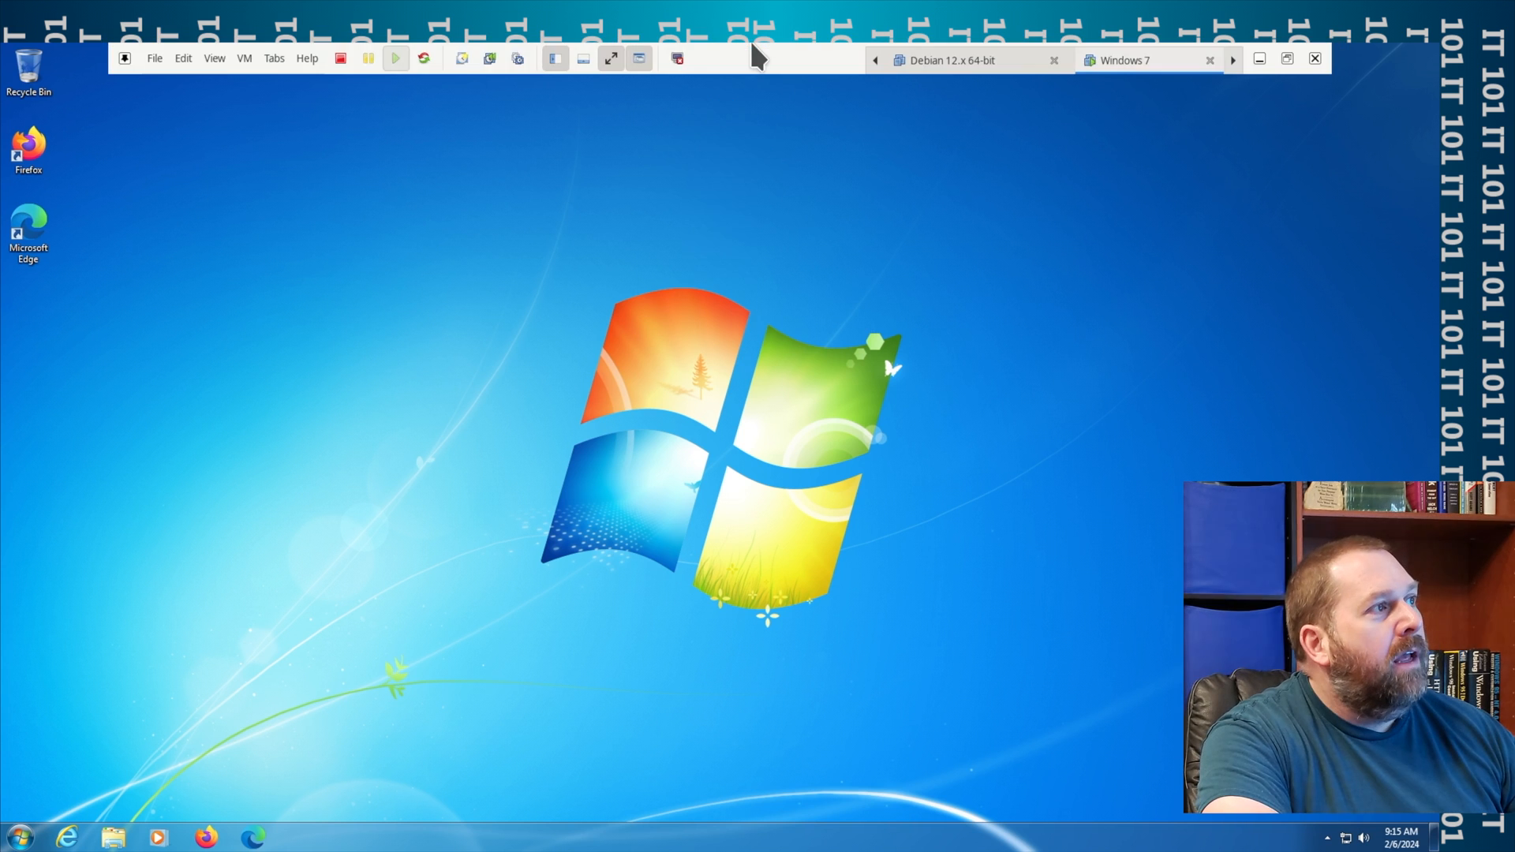
mouse_move(1199, 84)
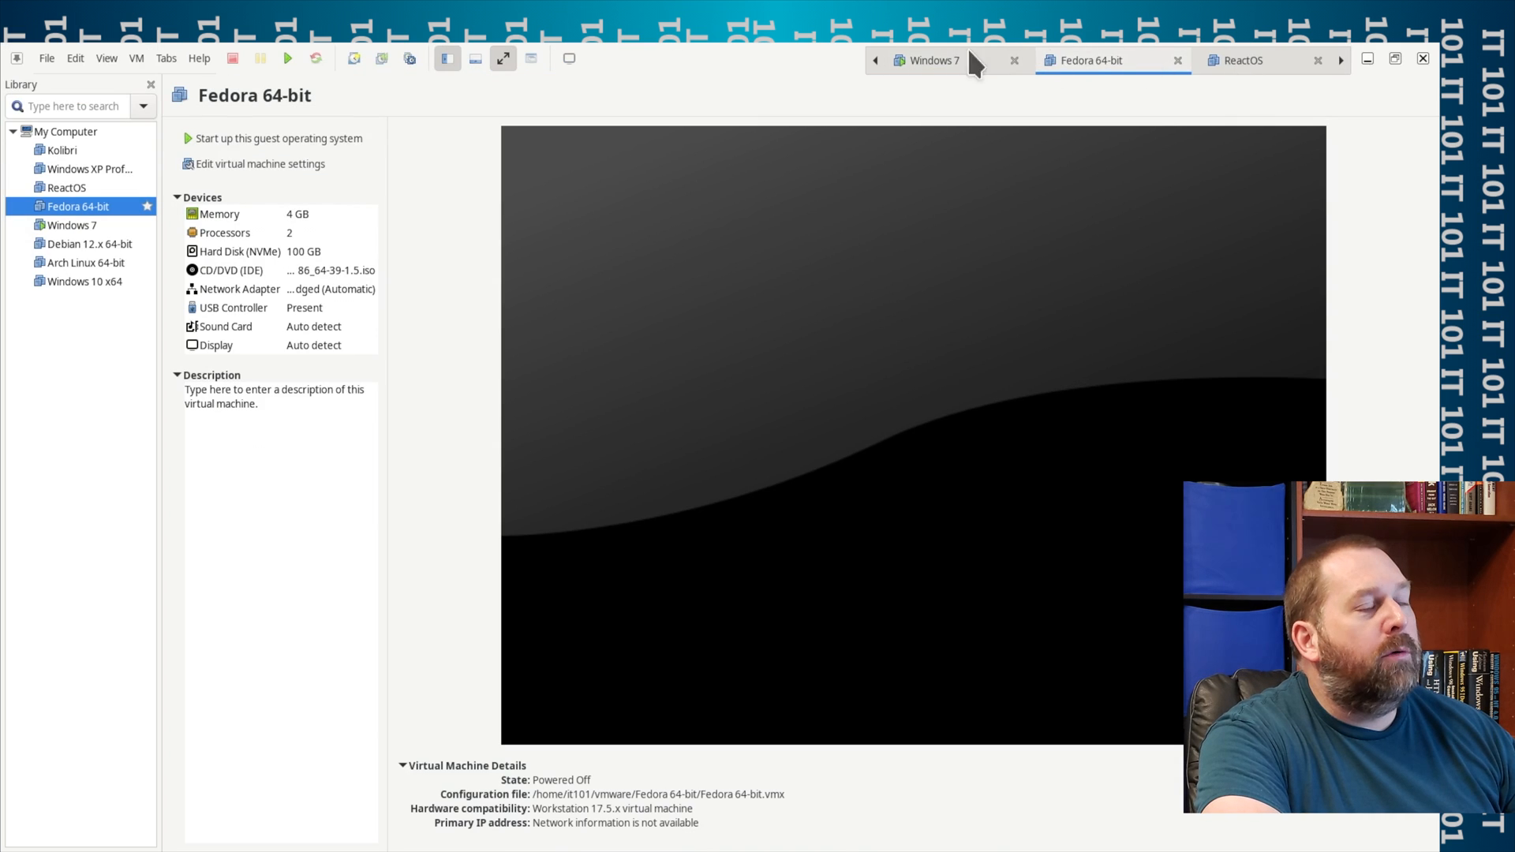
click(926, 60)
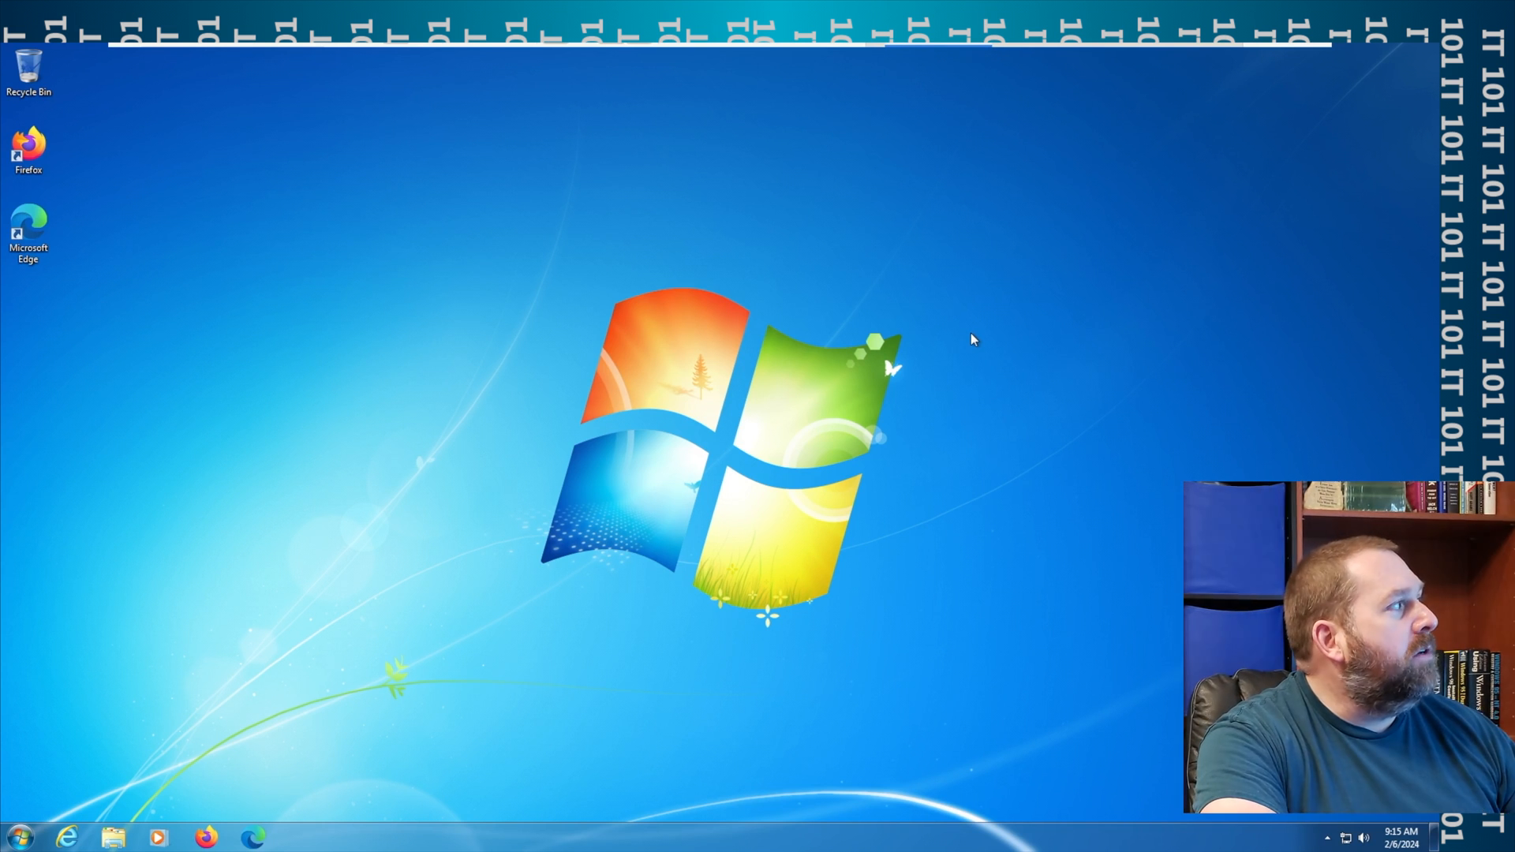
mouse_move(206, 53)
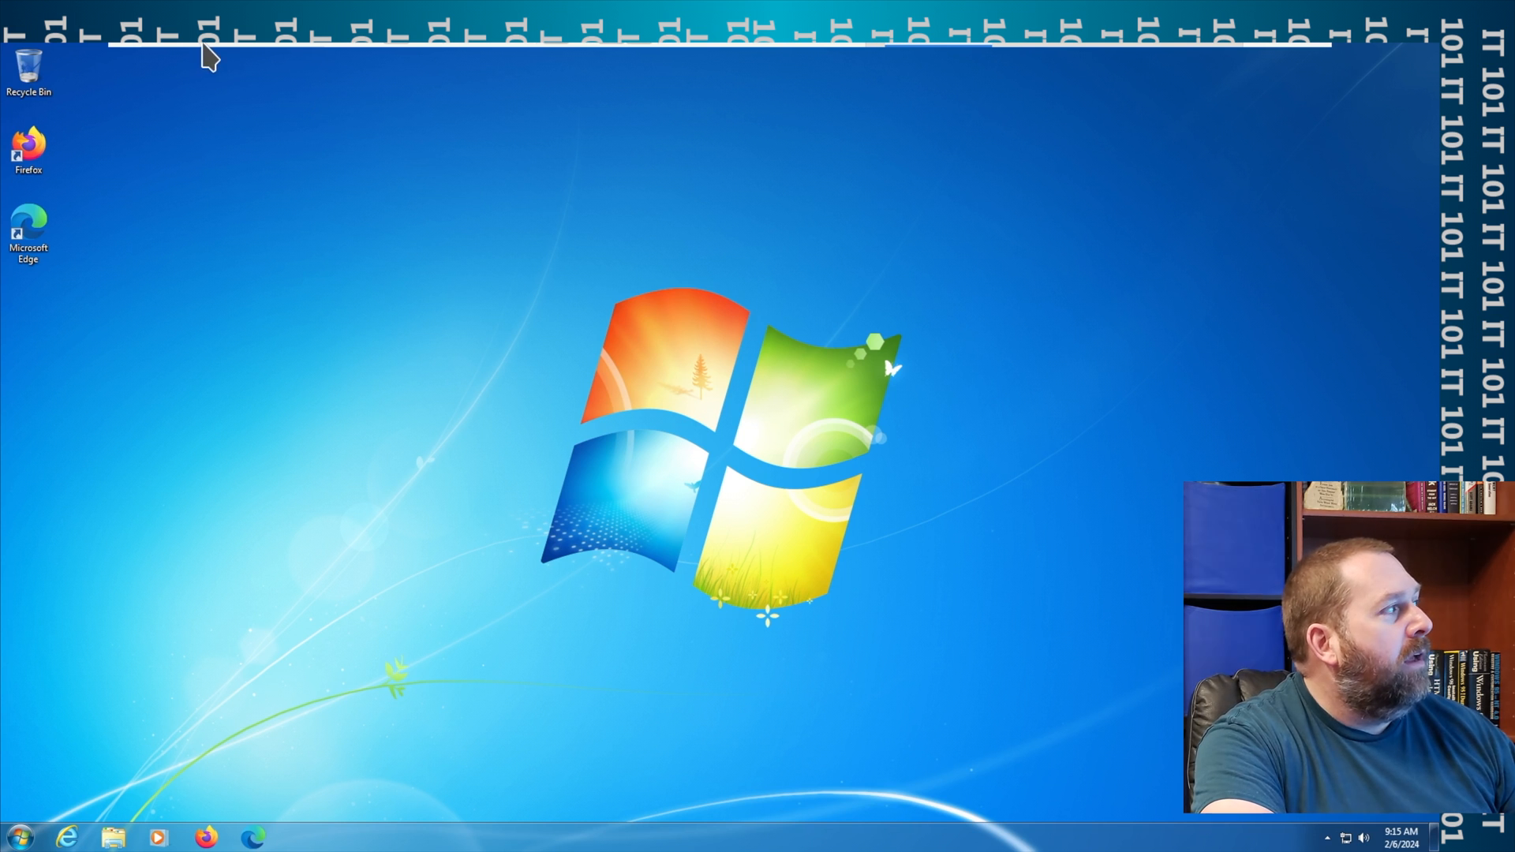
Step: Enter Exclusive Mode from the full-screen toolbar and confirm the dialog
click(211, 58)
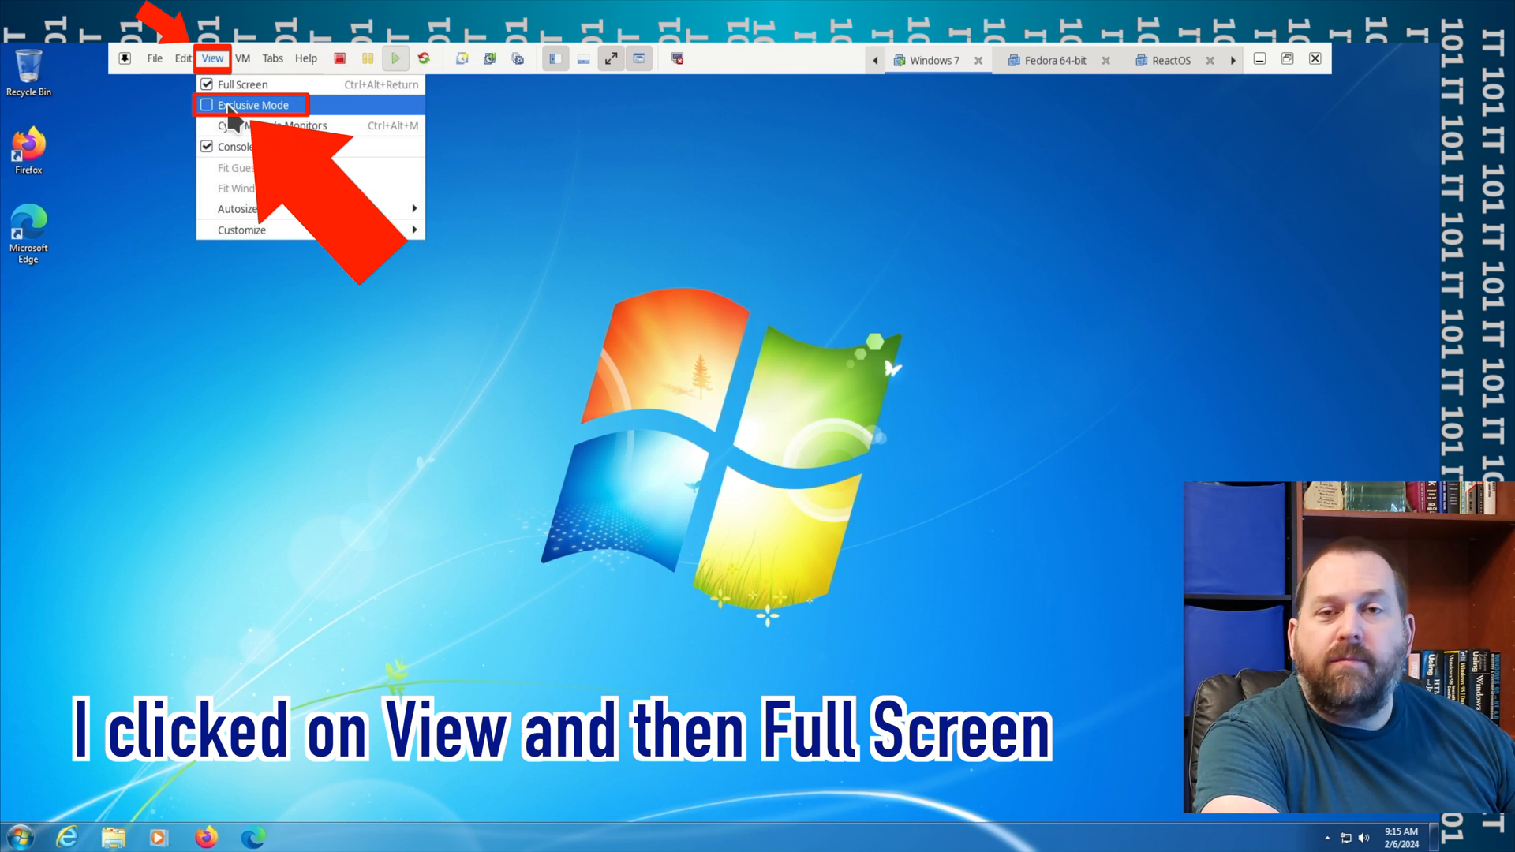
click(251, 104)
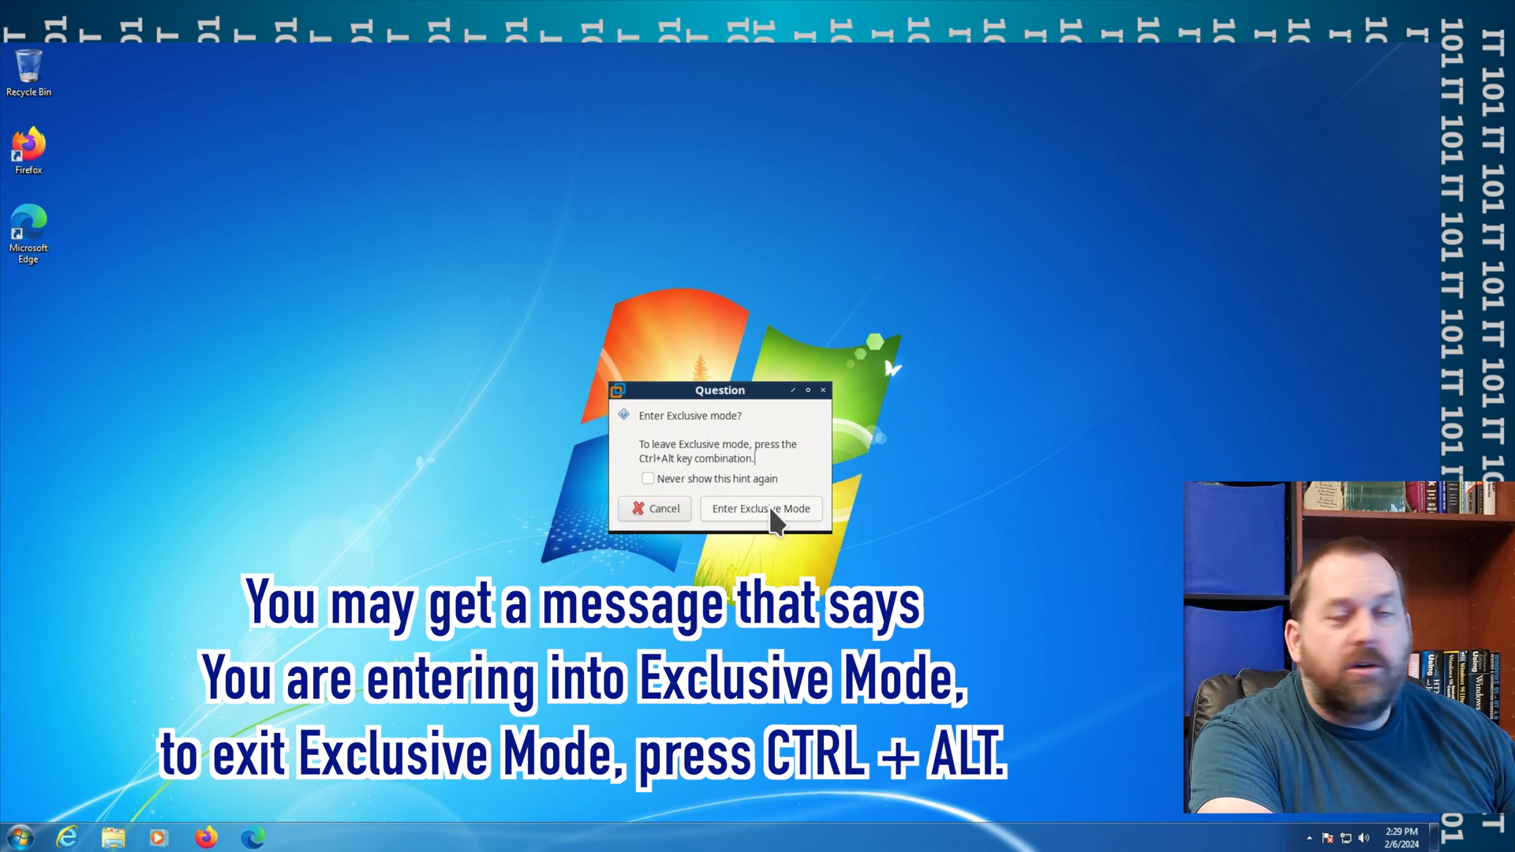
click(761, 509)
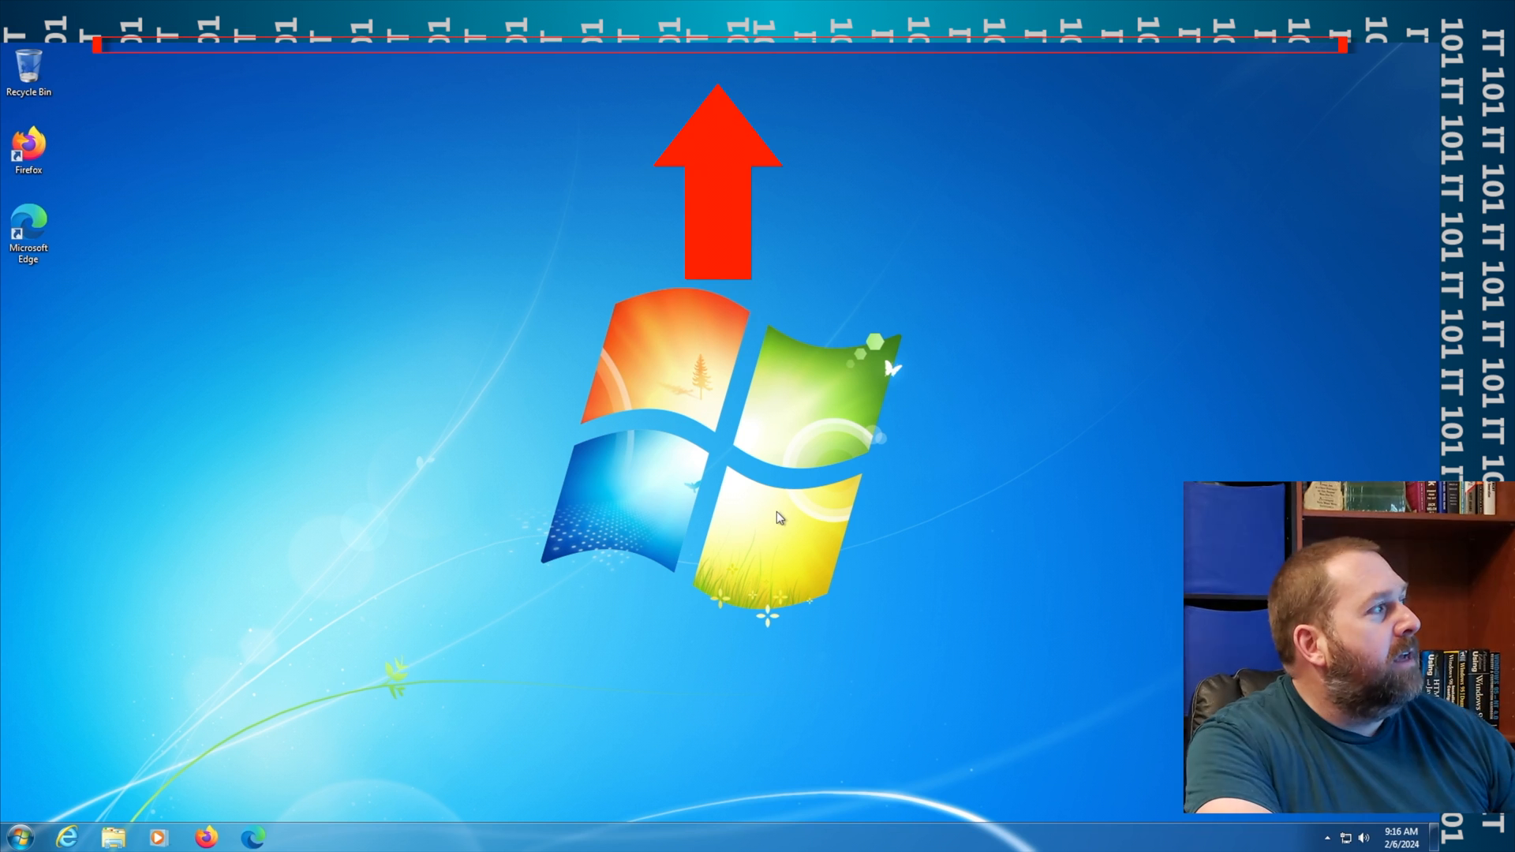
mouse_move(494, 73)
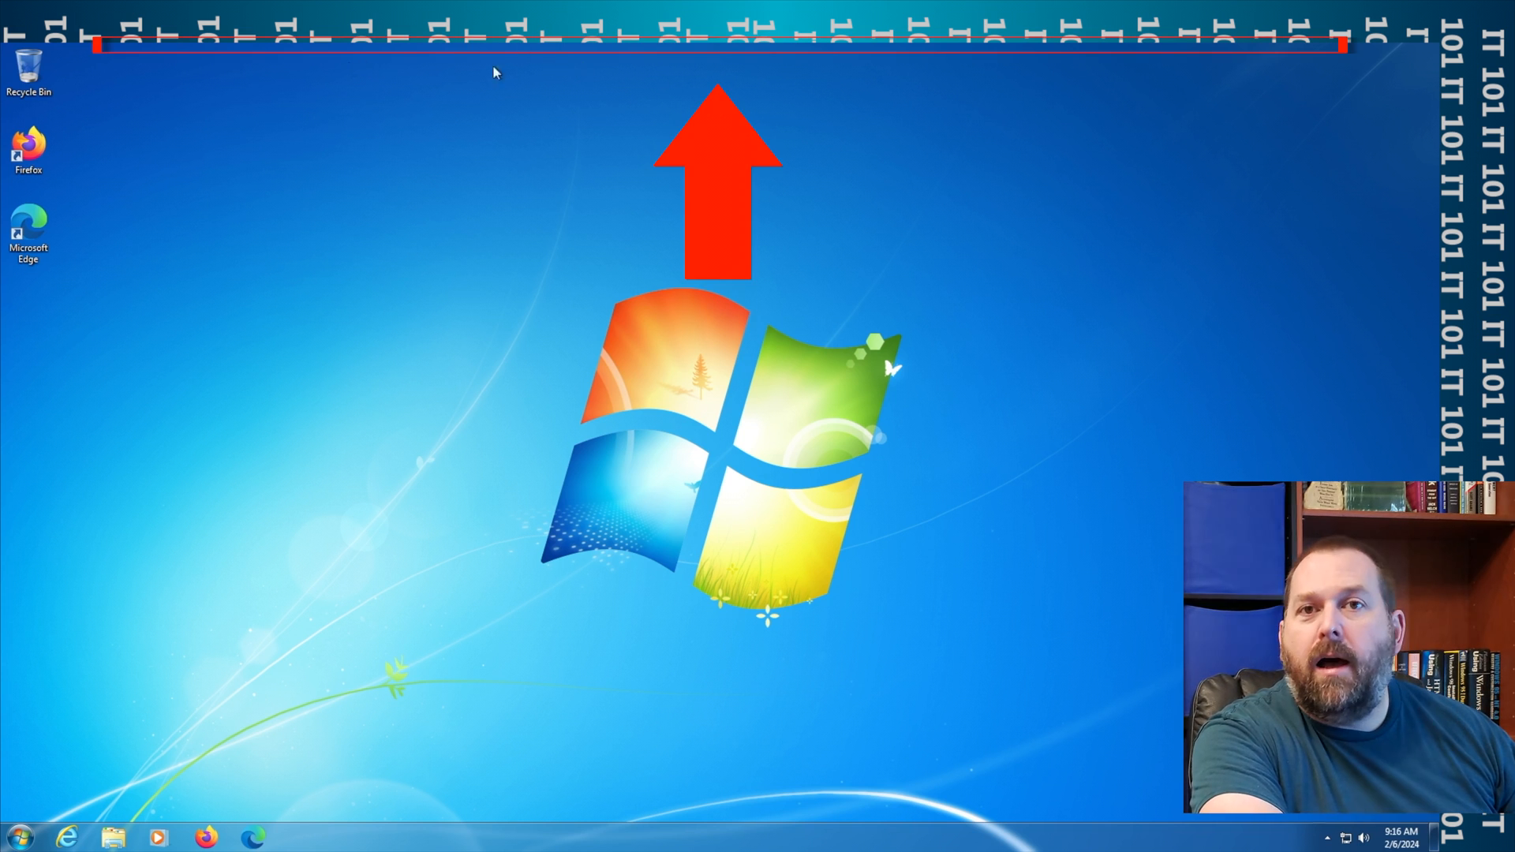
mouse_move(793, 245)
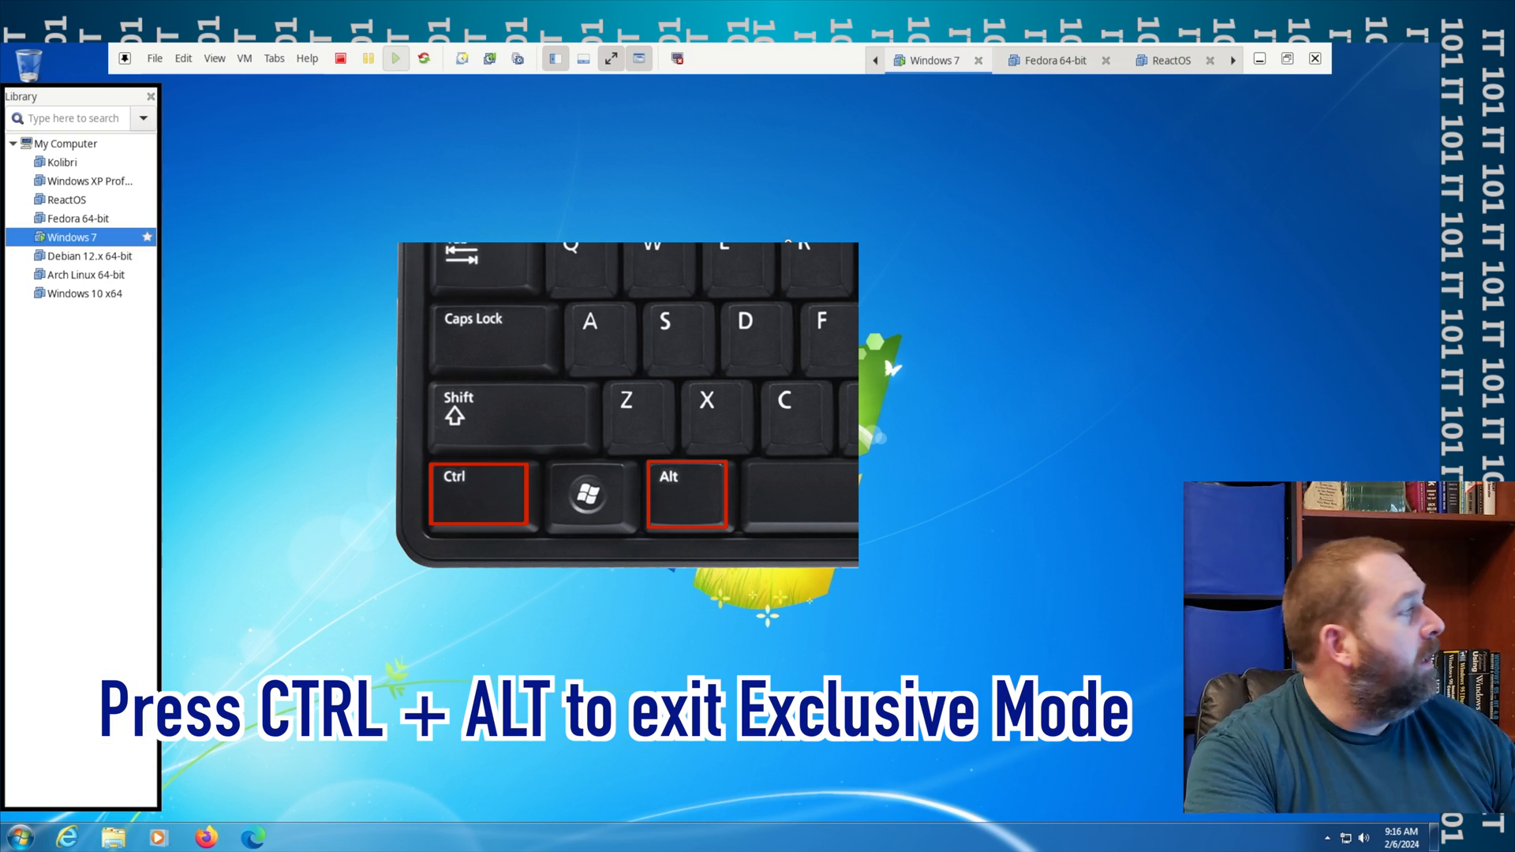
Step: Exit Exclusive Mode with Ctrl+Alt so the toolbar and Library reappear
key(ctrl+alt)
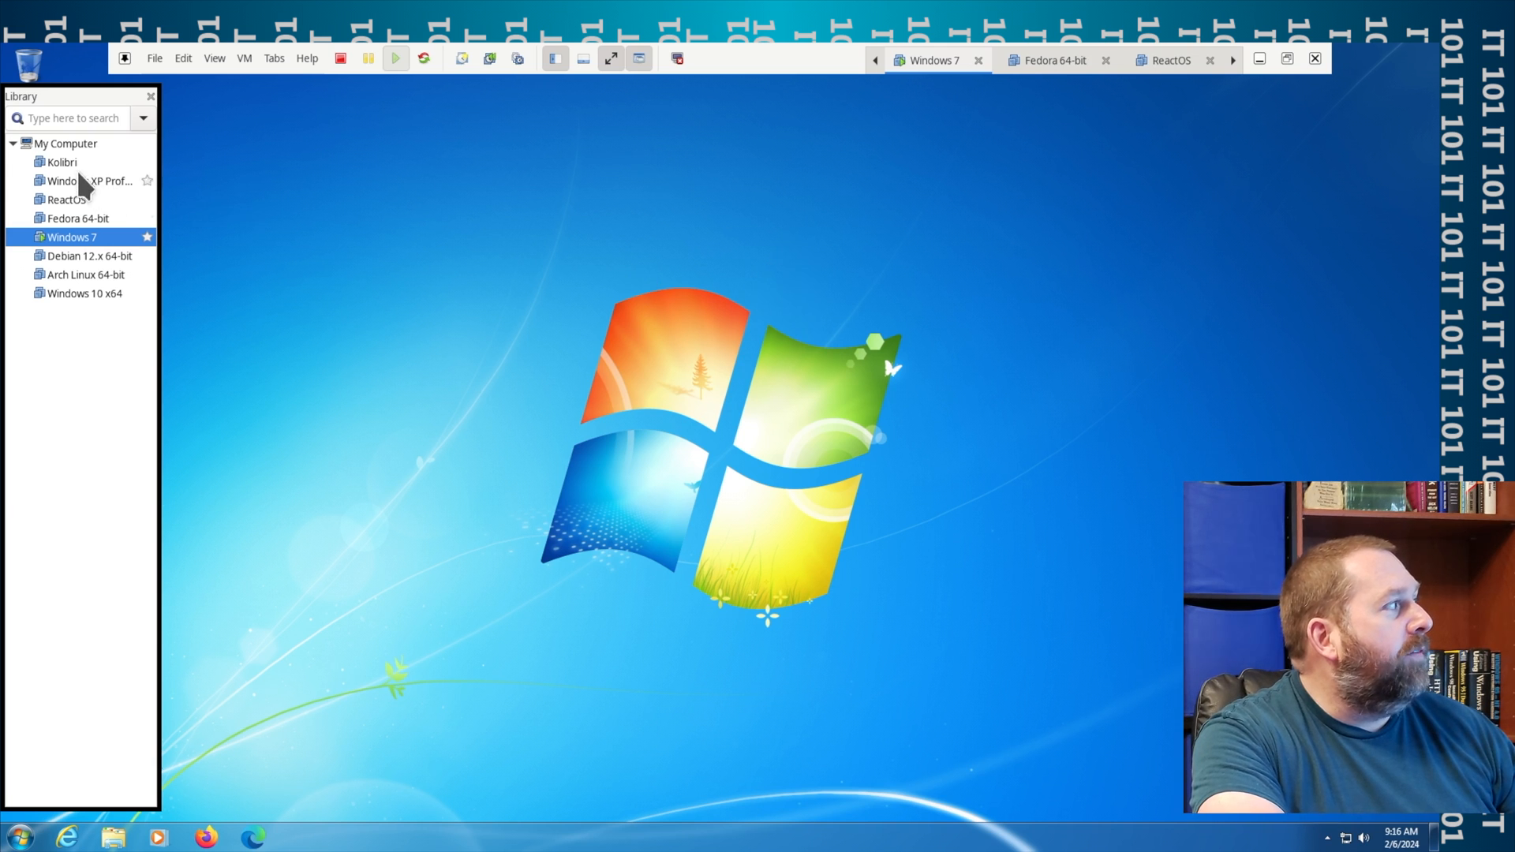
mouse_move(118, 189)
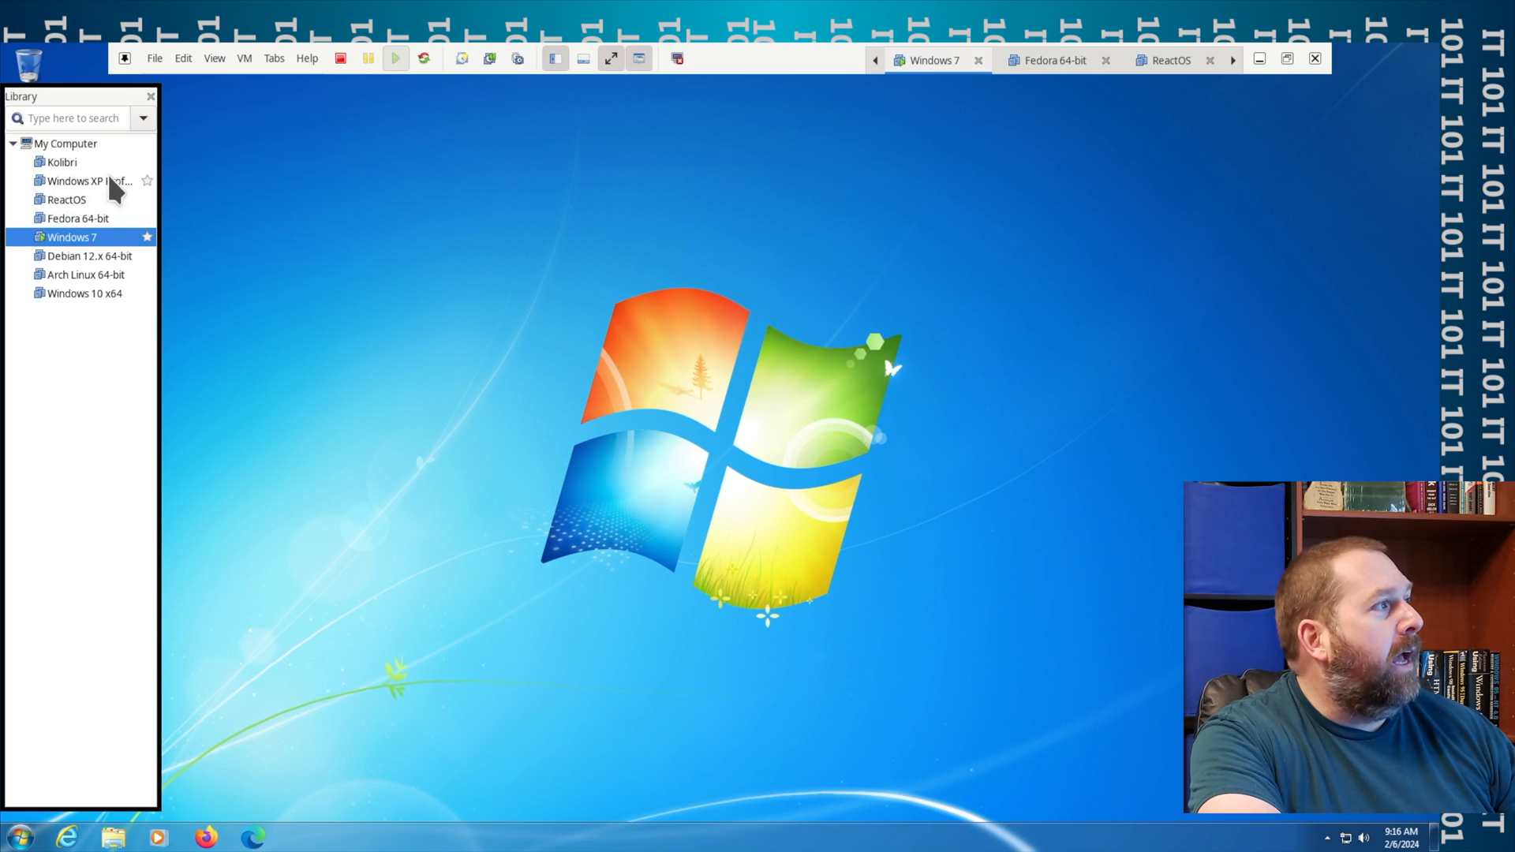
mouse_move(1073, 161)
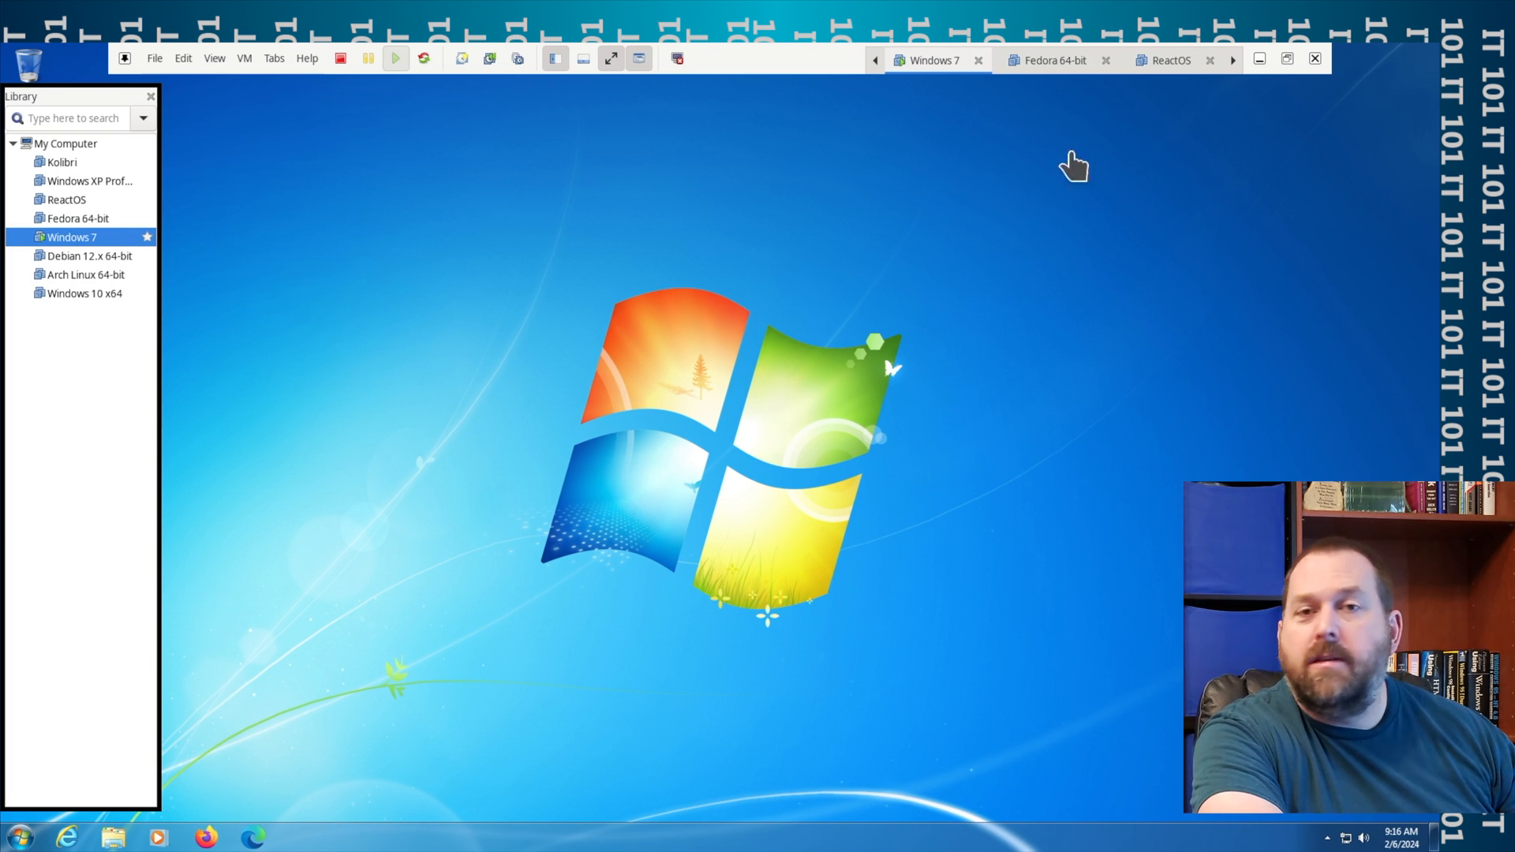
mouse_move(1026, 61)
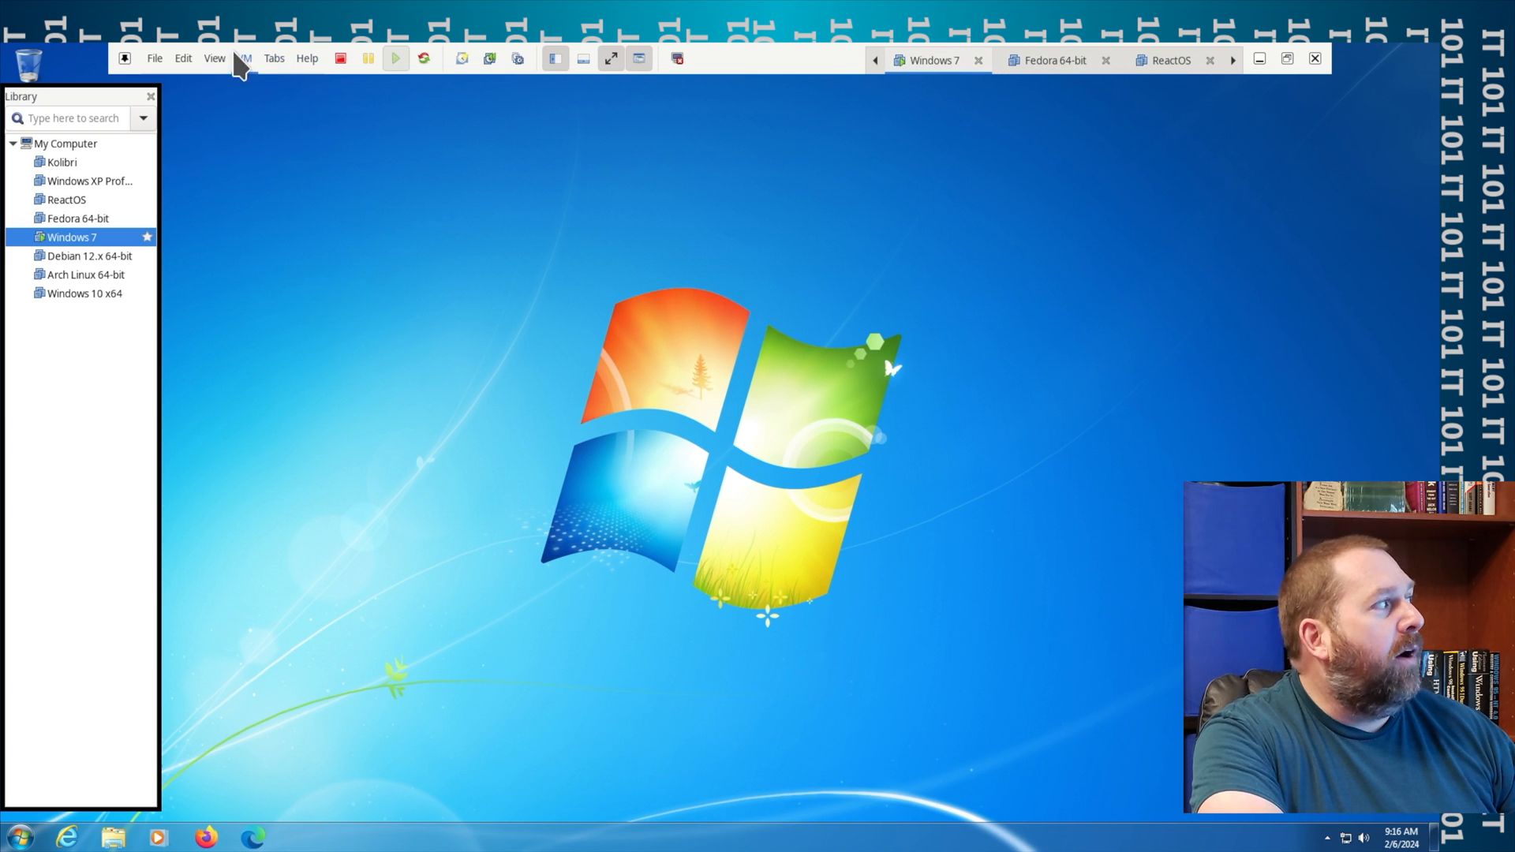
mouse_move(253, 79)
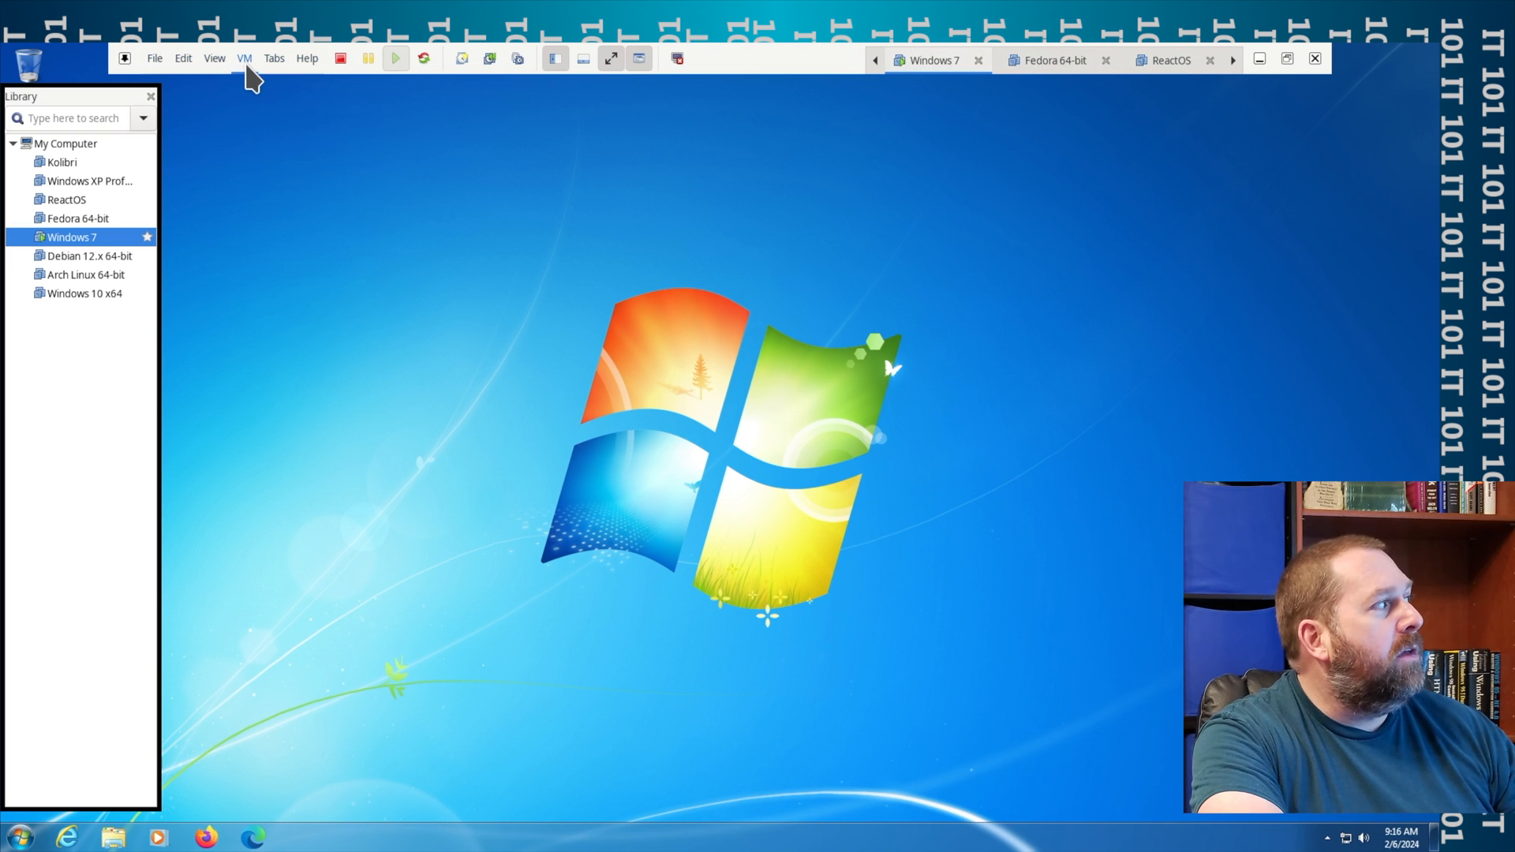